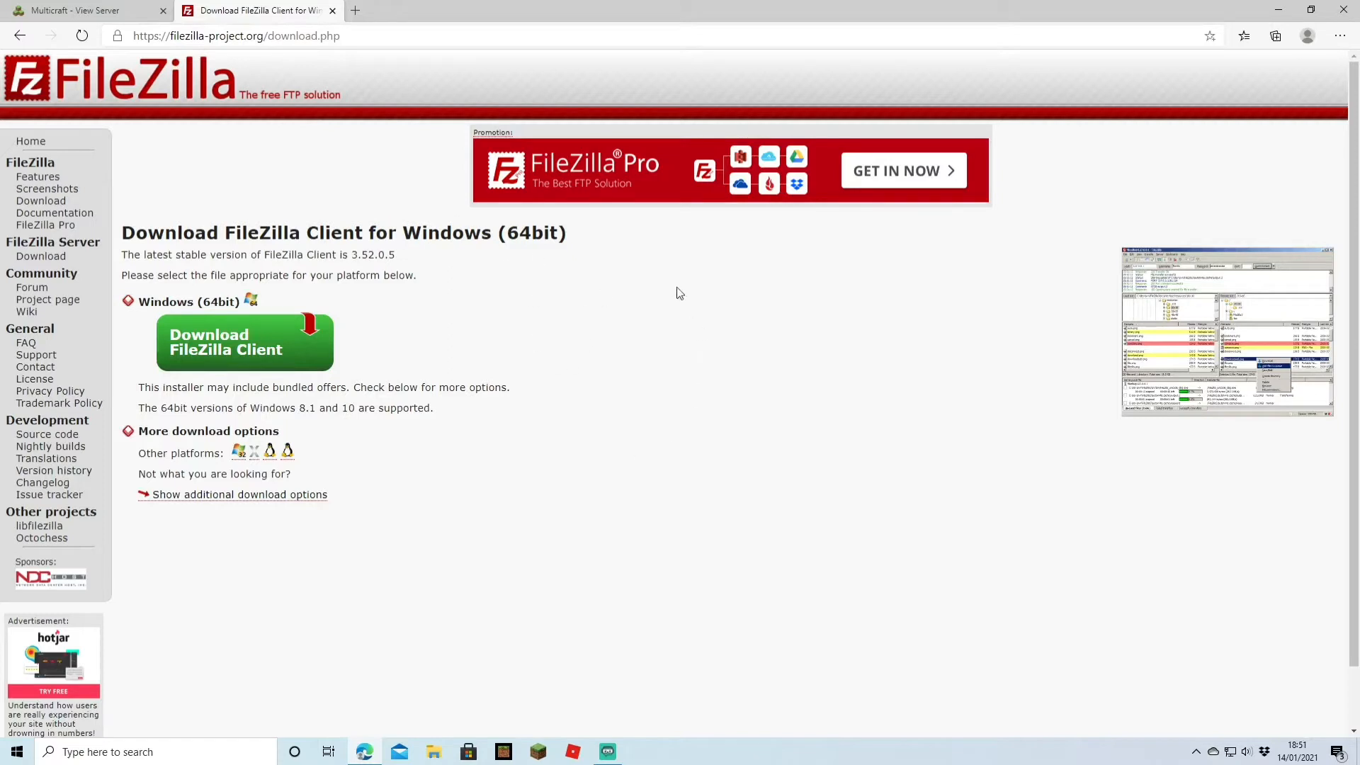
mouse_move(347, 139)
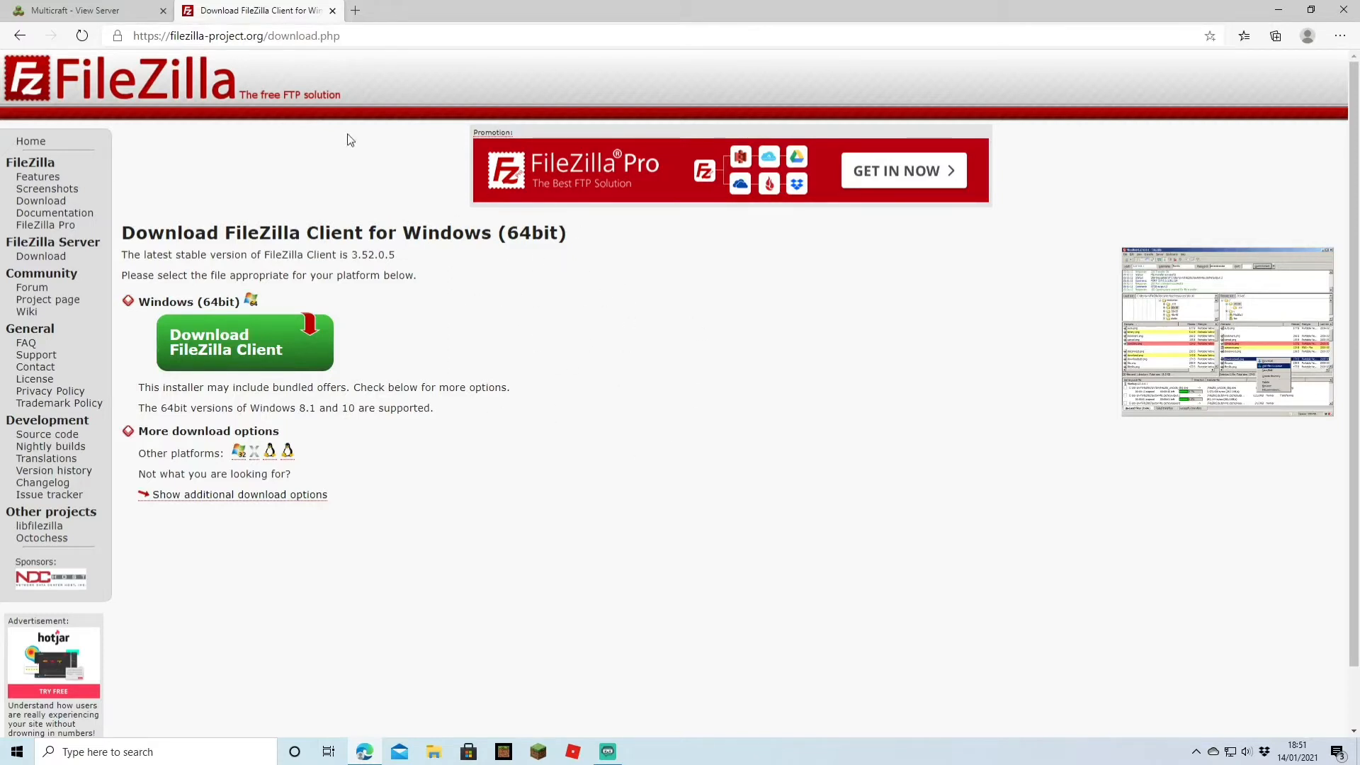
mouse_move(531, 404)
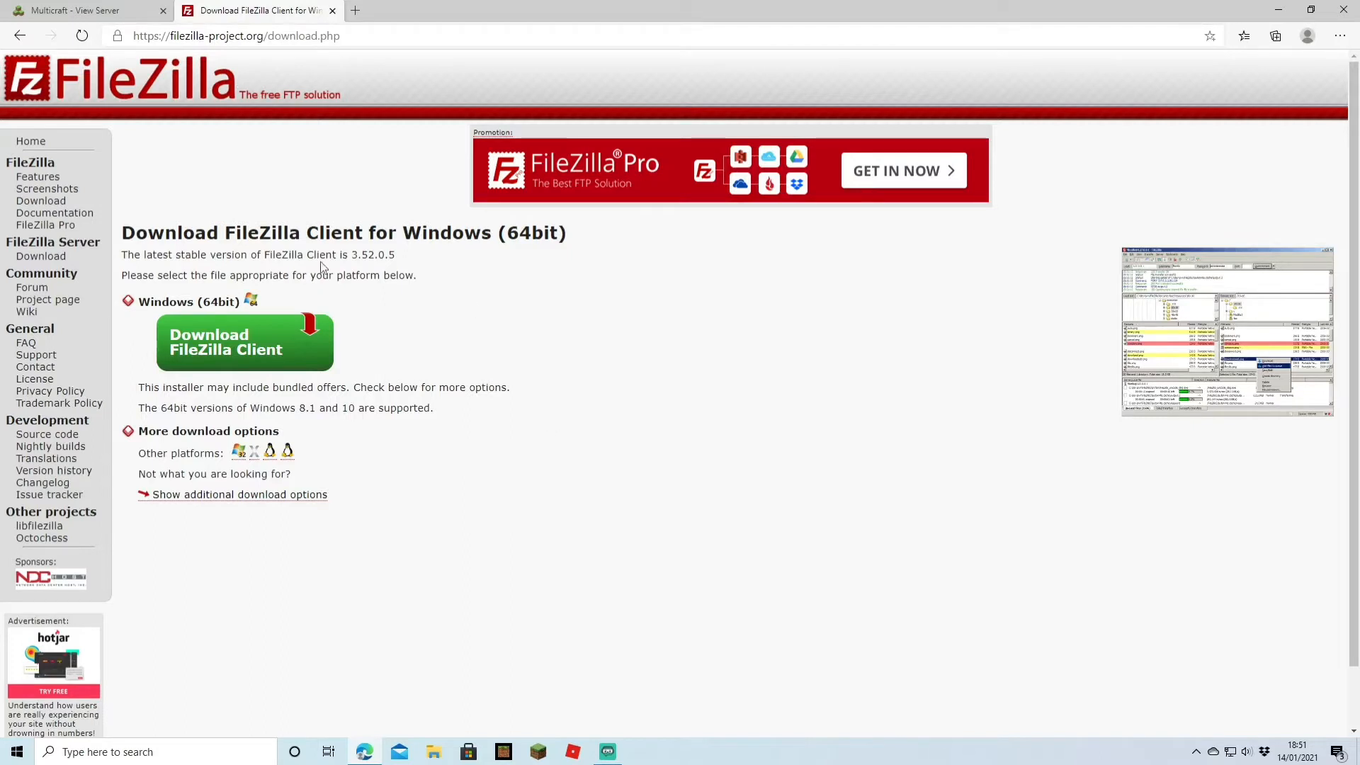
mouse_move(436, 321)
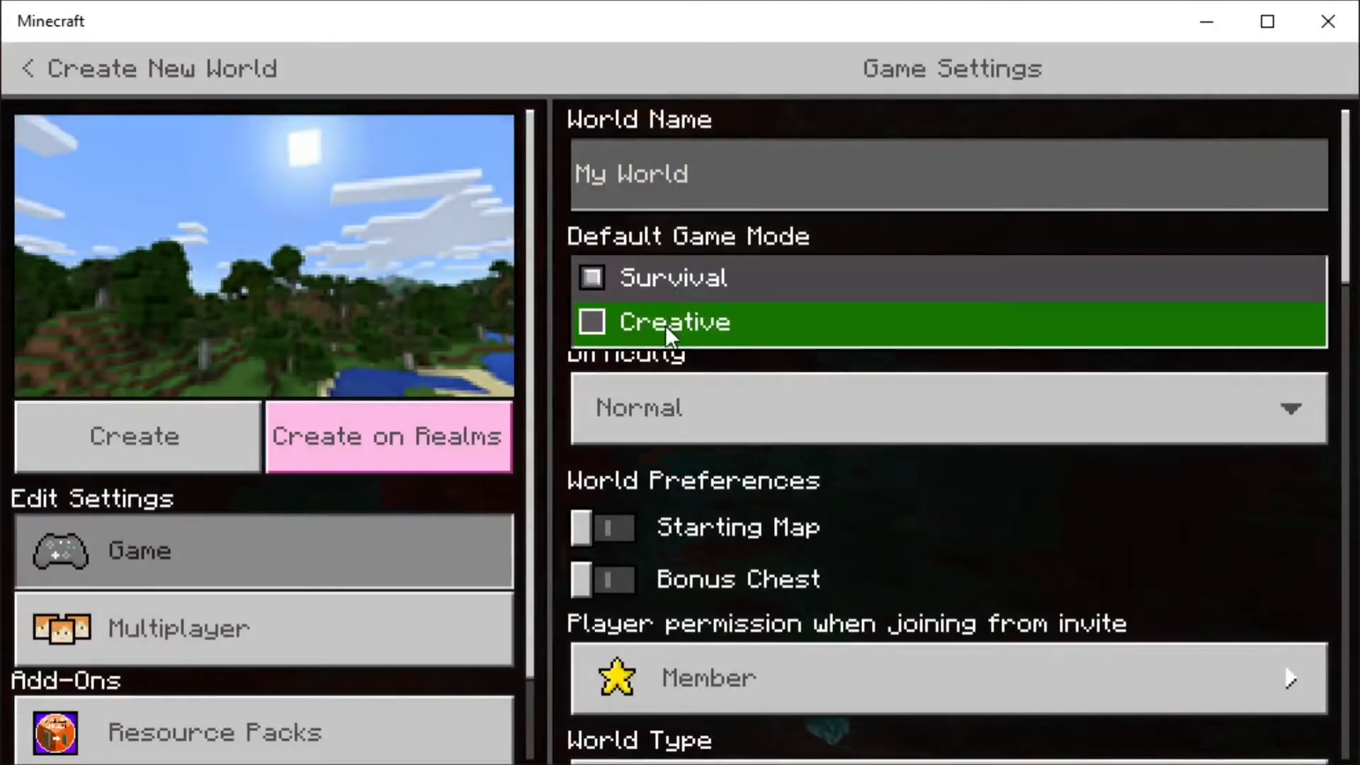
Step: Choose Creative as the new world's default game mode
click(136, 436)
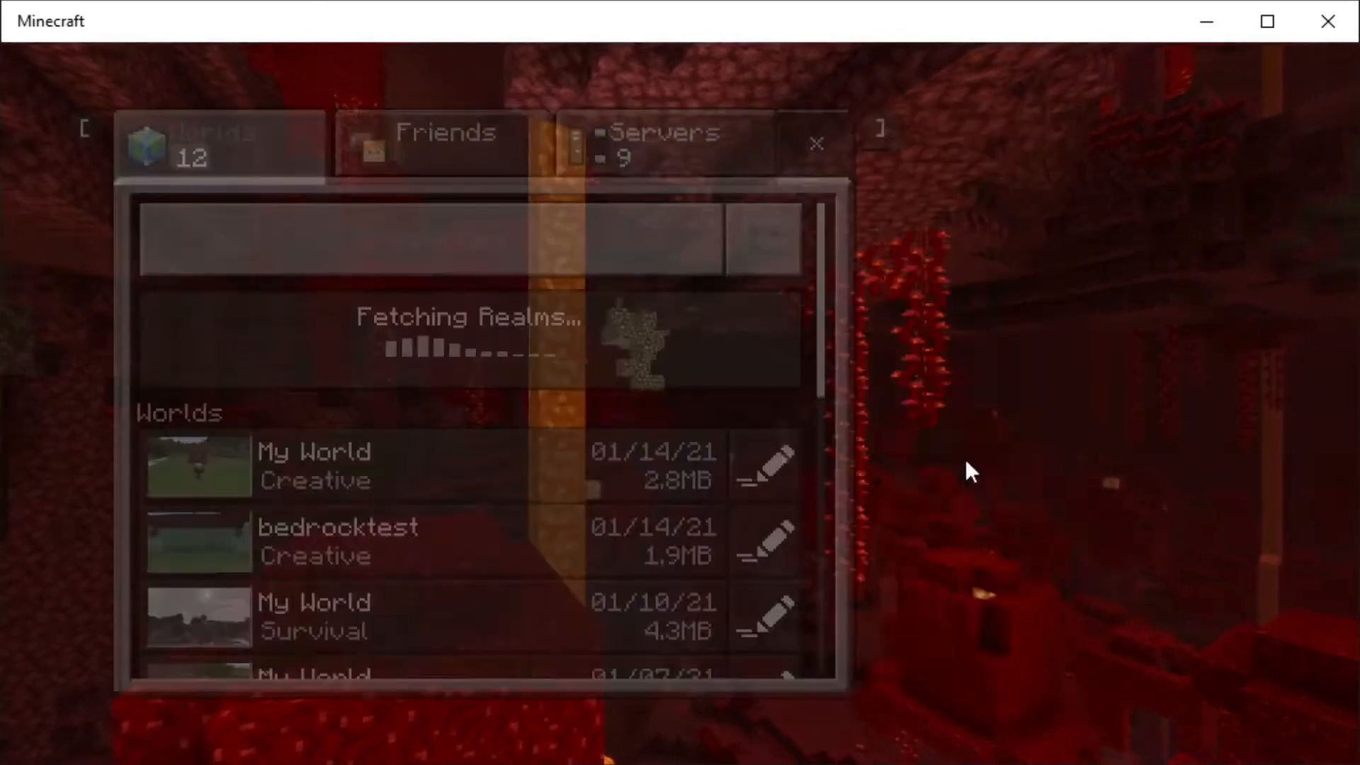
Step: Enter bed1 as the World Name in the world's game settings
click(764, 465)
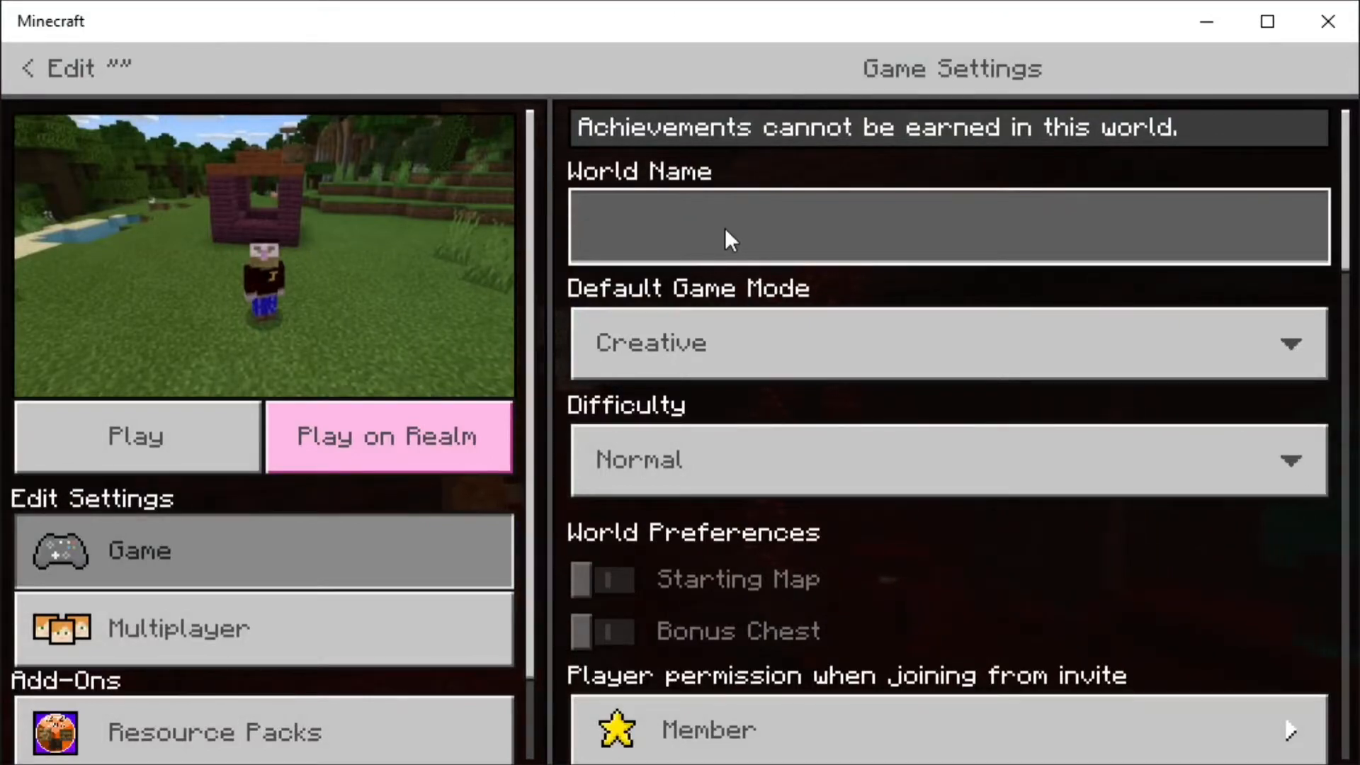
text(bed1)
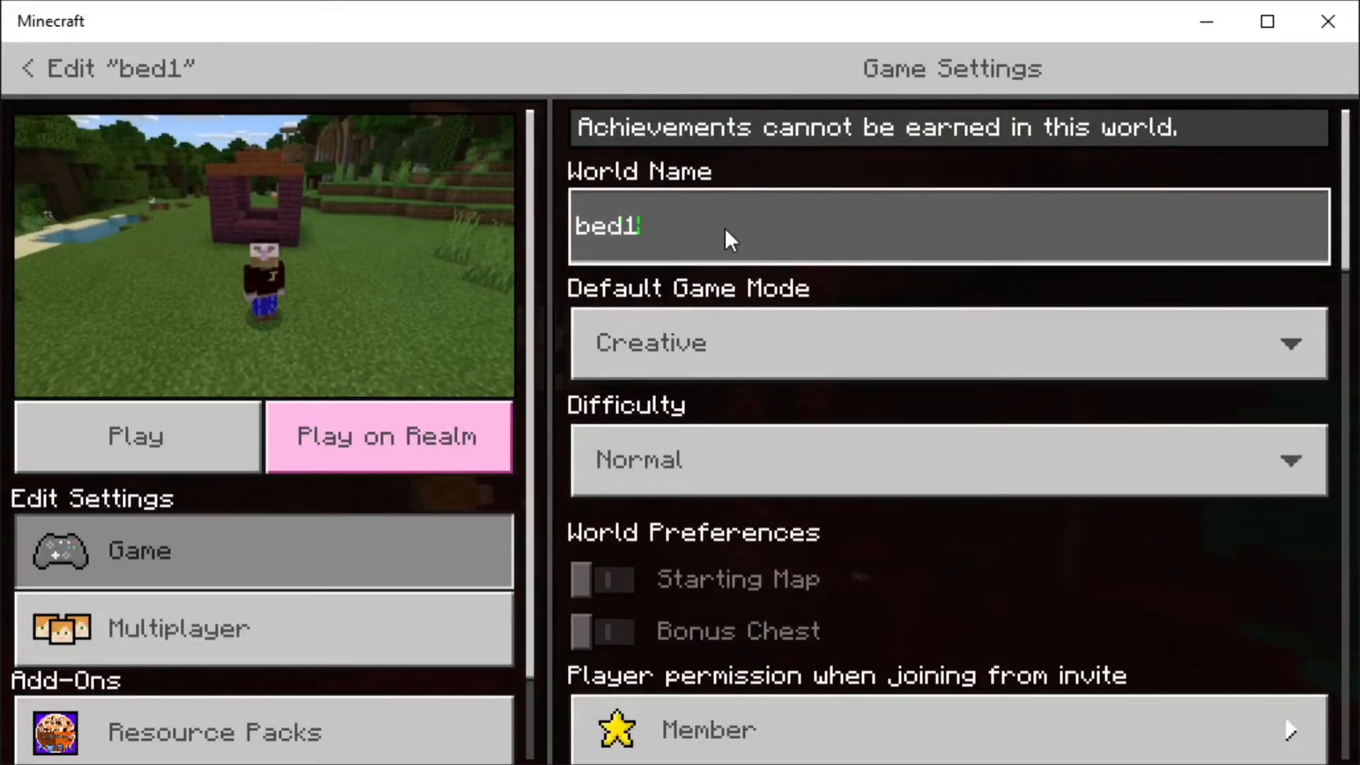
scroll(down, 3)
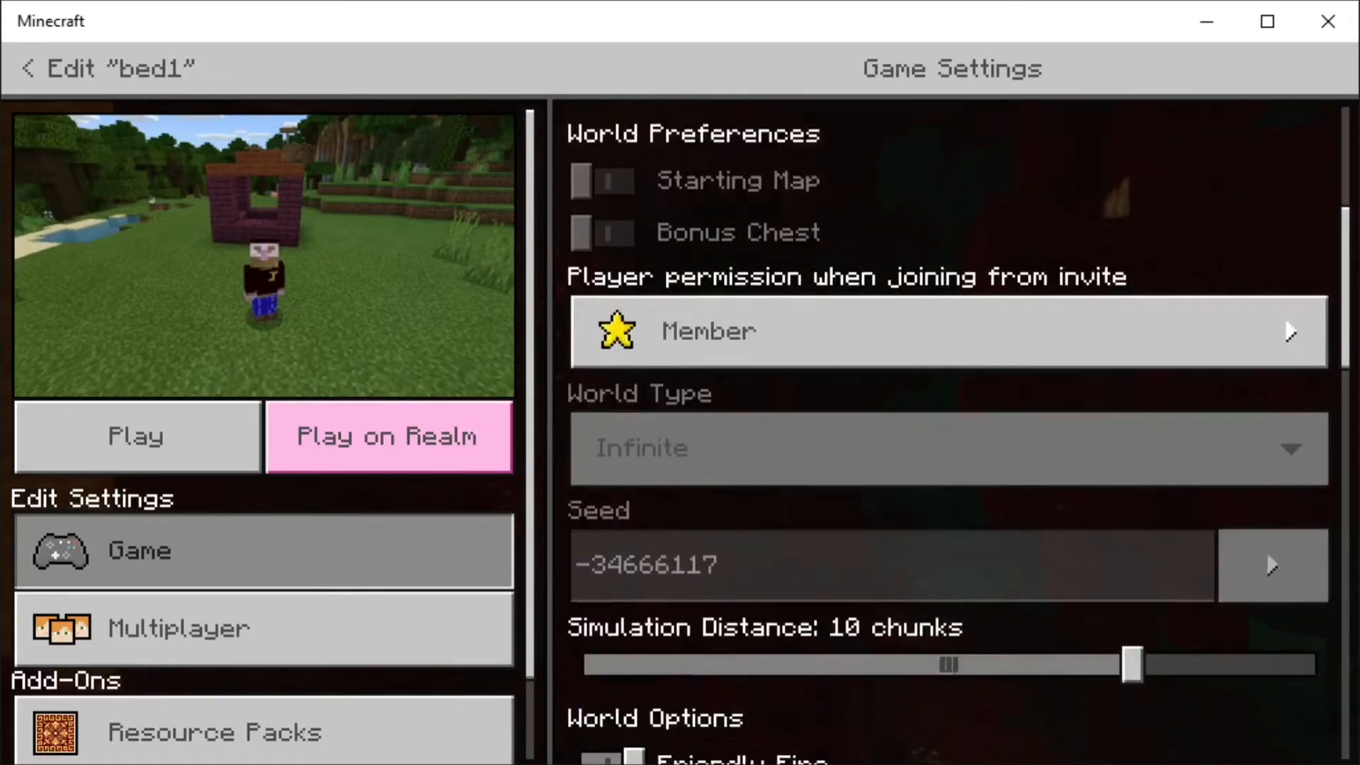
scroll(down, 3)
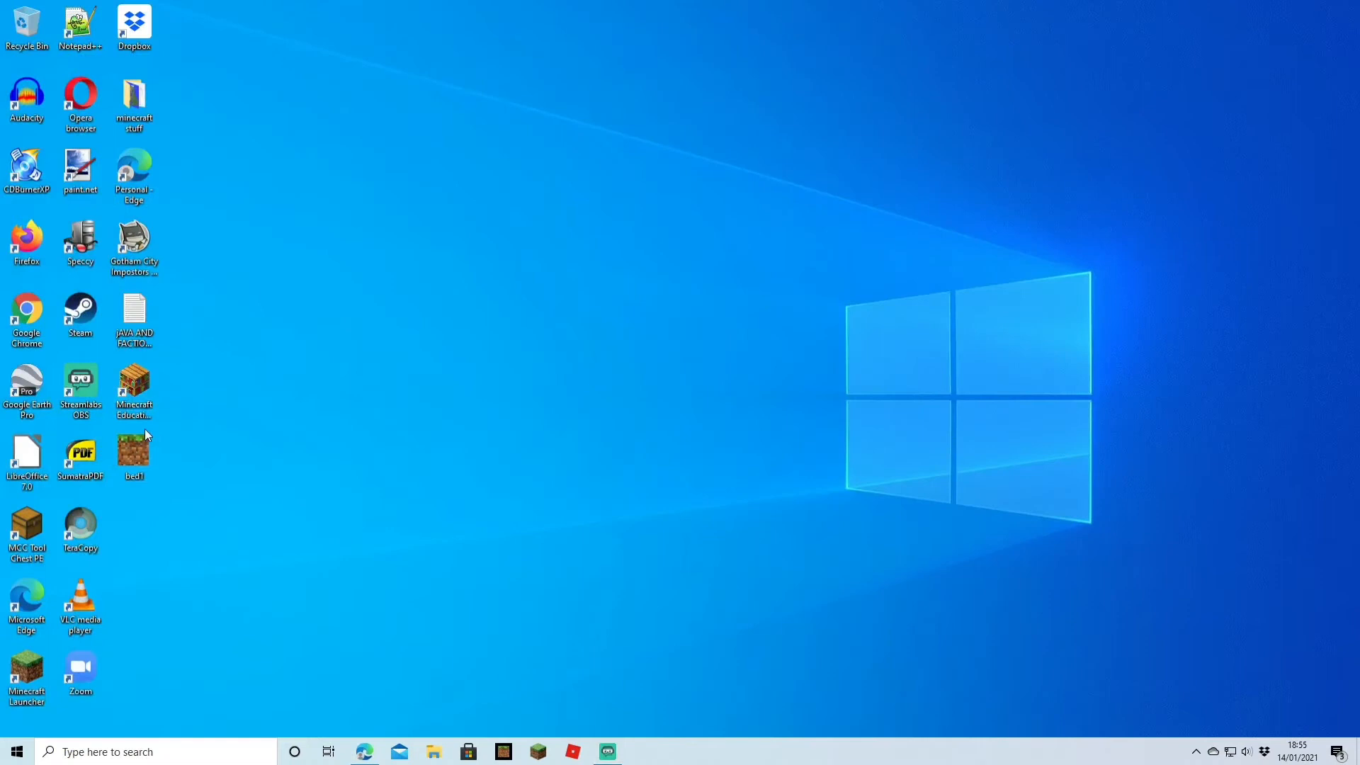
Step: Extract bed1.mcworld with 7-Zip into a bed1 desktop folder and view its contents
click(133, 450)
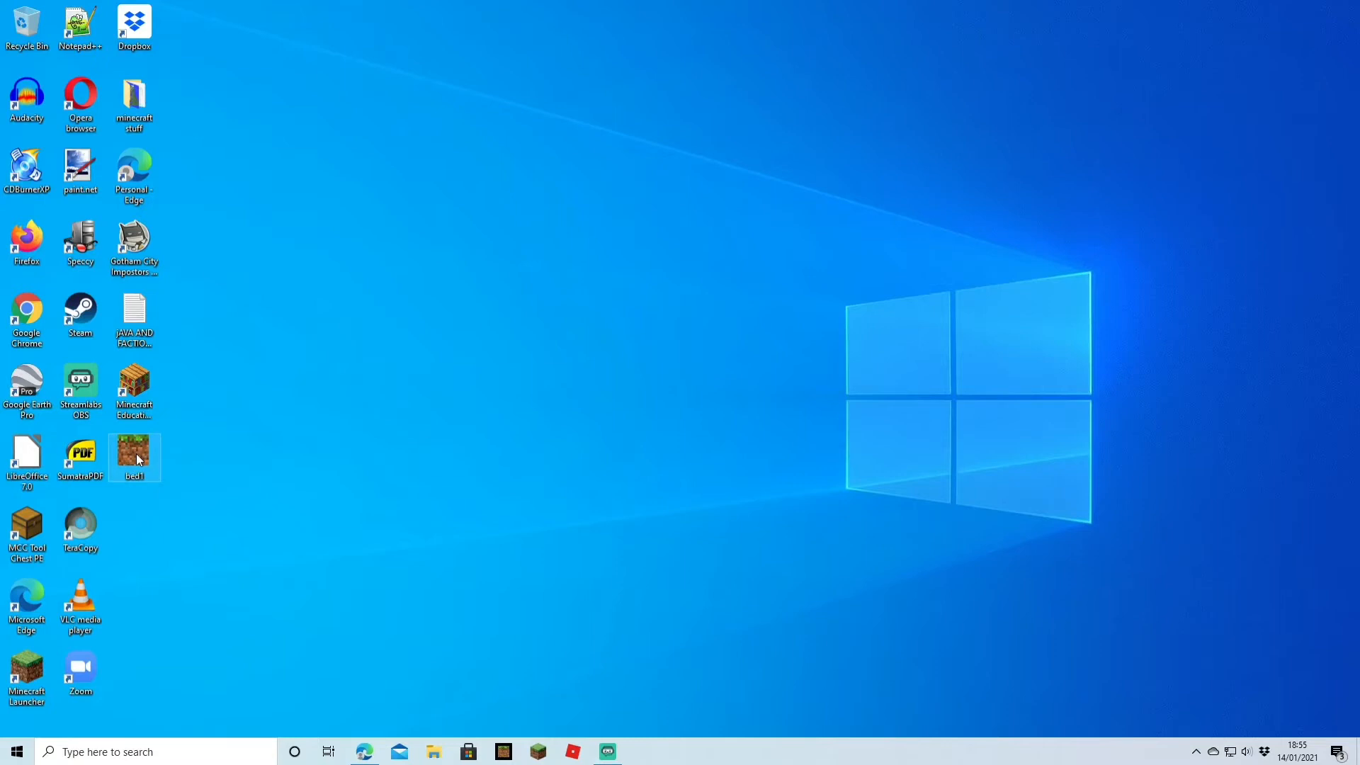
right_click(135, 455)
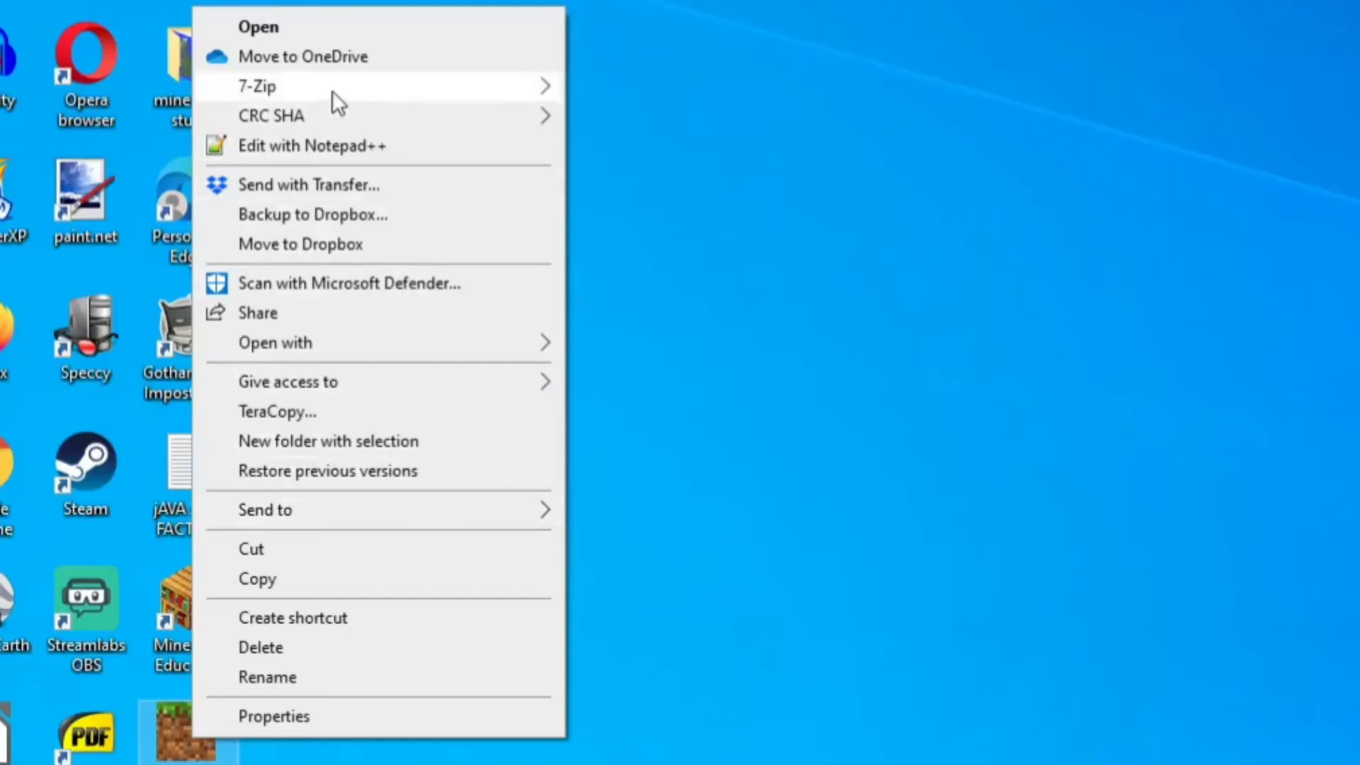
mouse_move(257, 87)
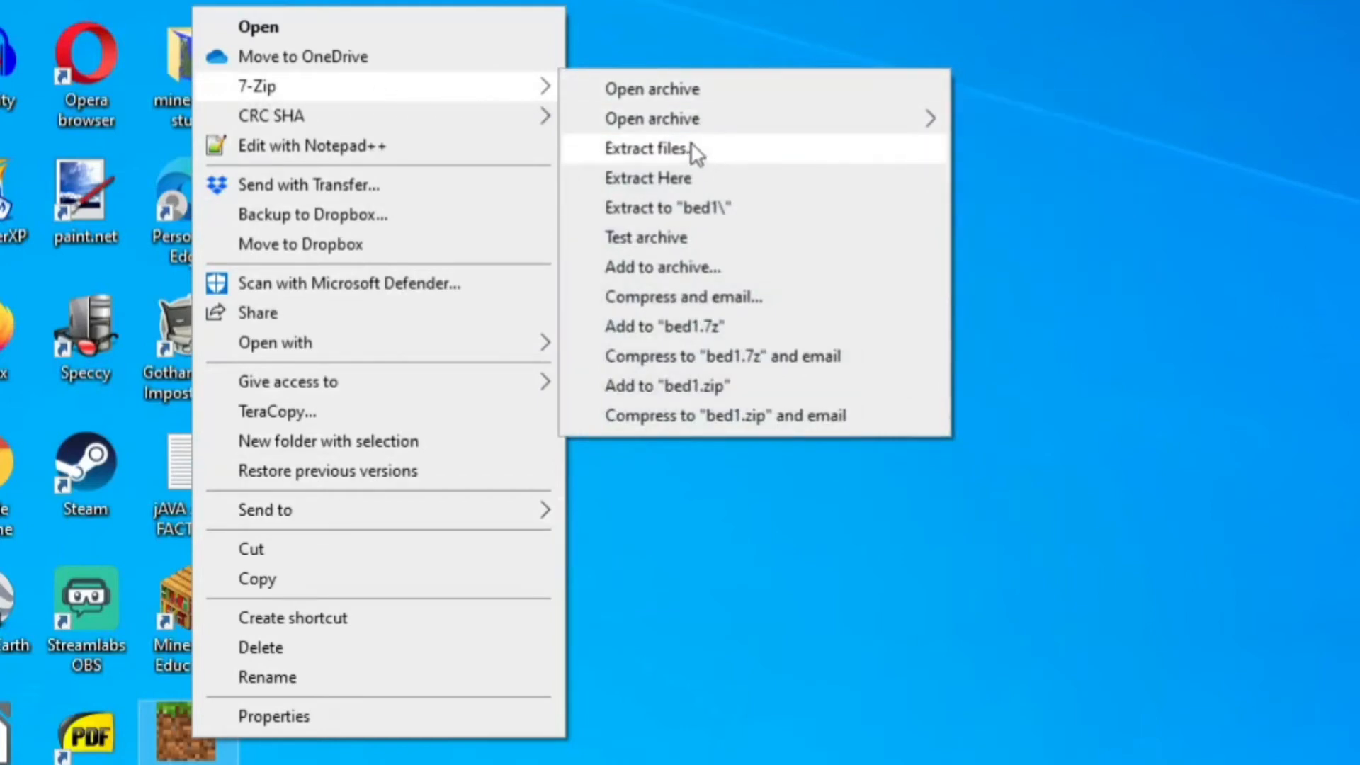
click(646, 147)
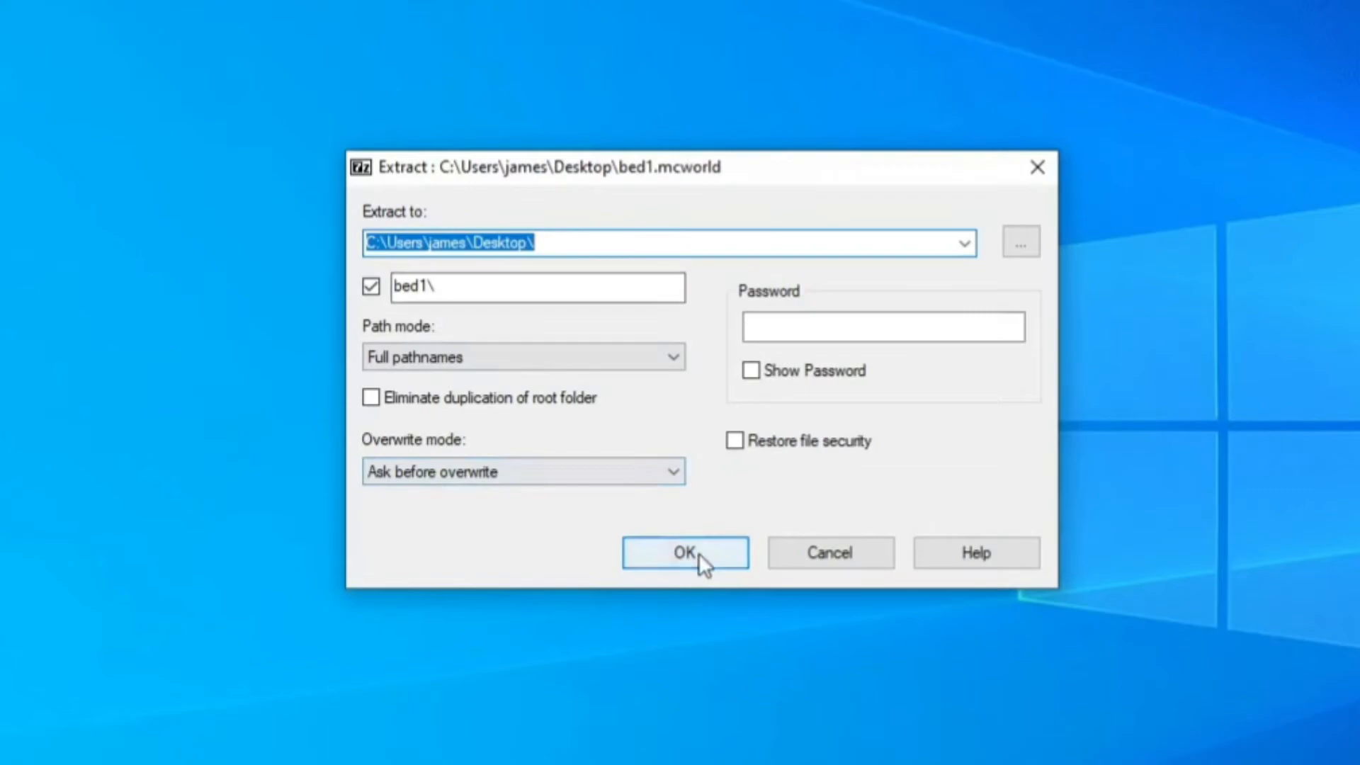
click(684, 552)
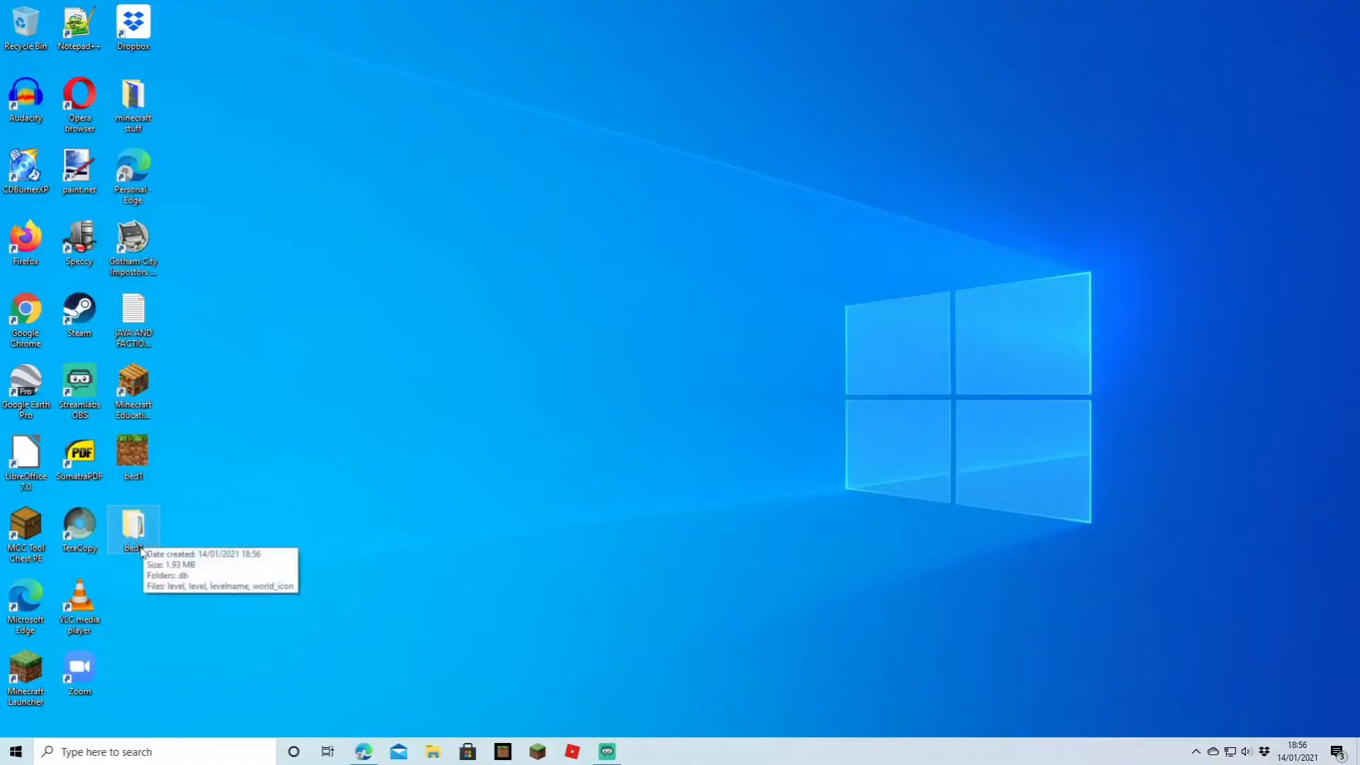
double_click(133, 528)
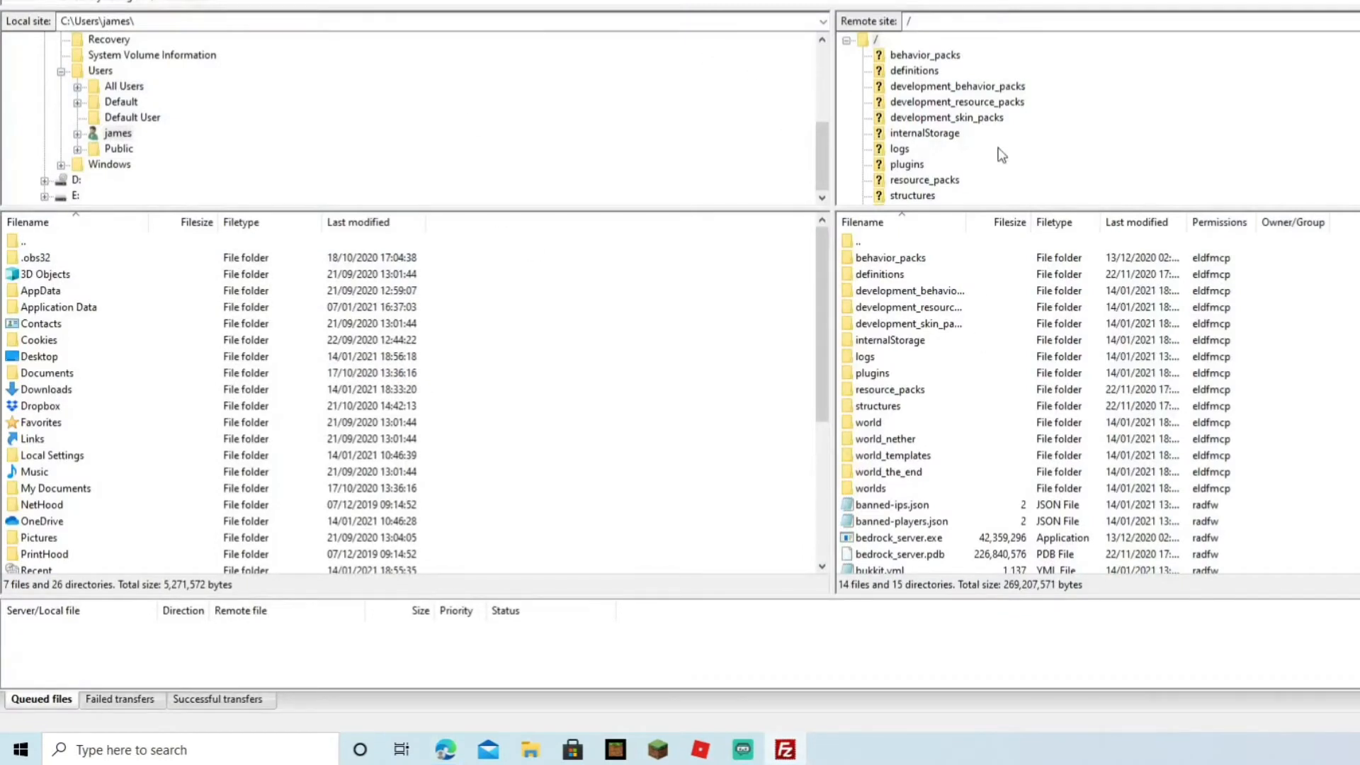
mouse_move(1028, 265)
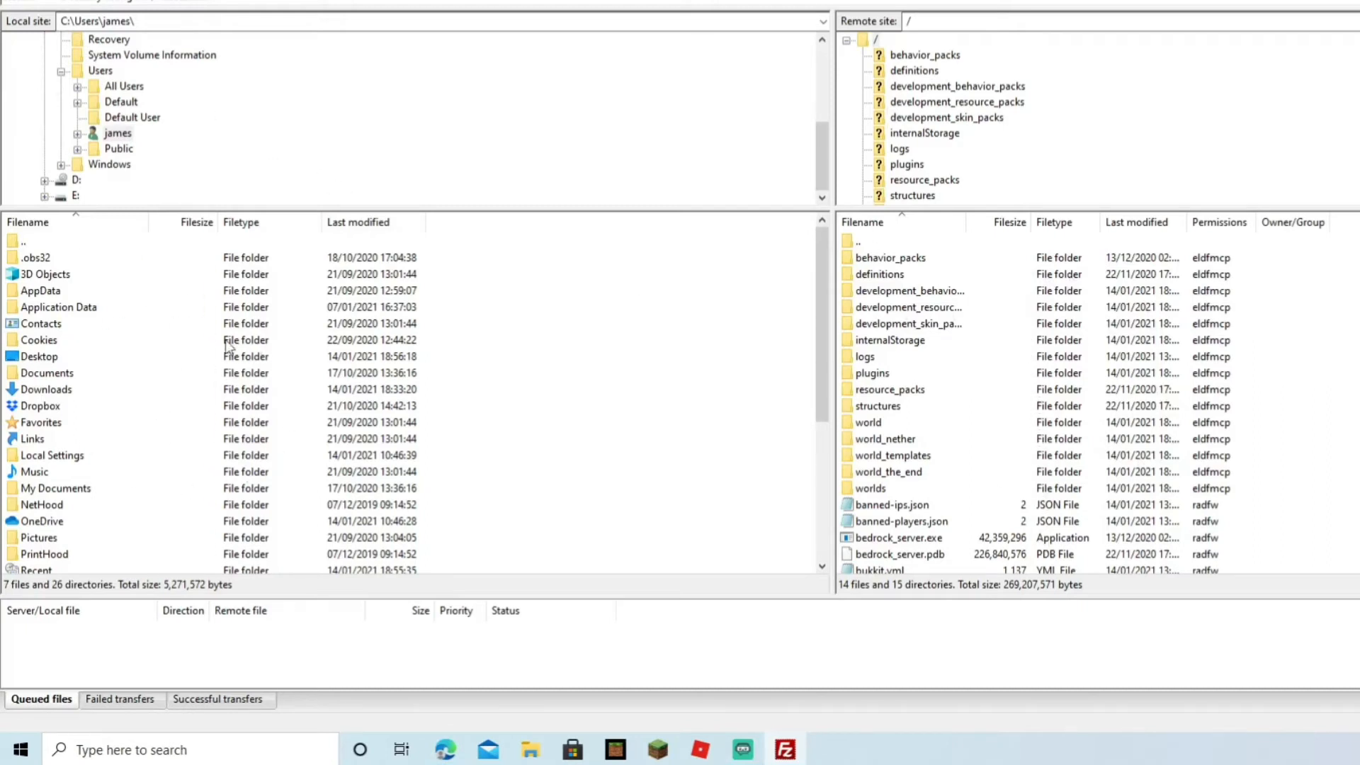
Step: Show the server's worlds folder remotely and the Desktop with bed1 locally
scroll(down, 3)
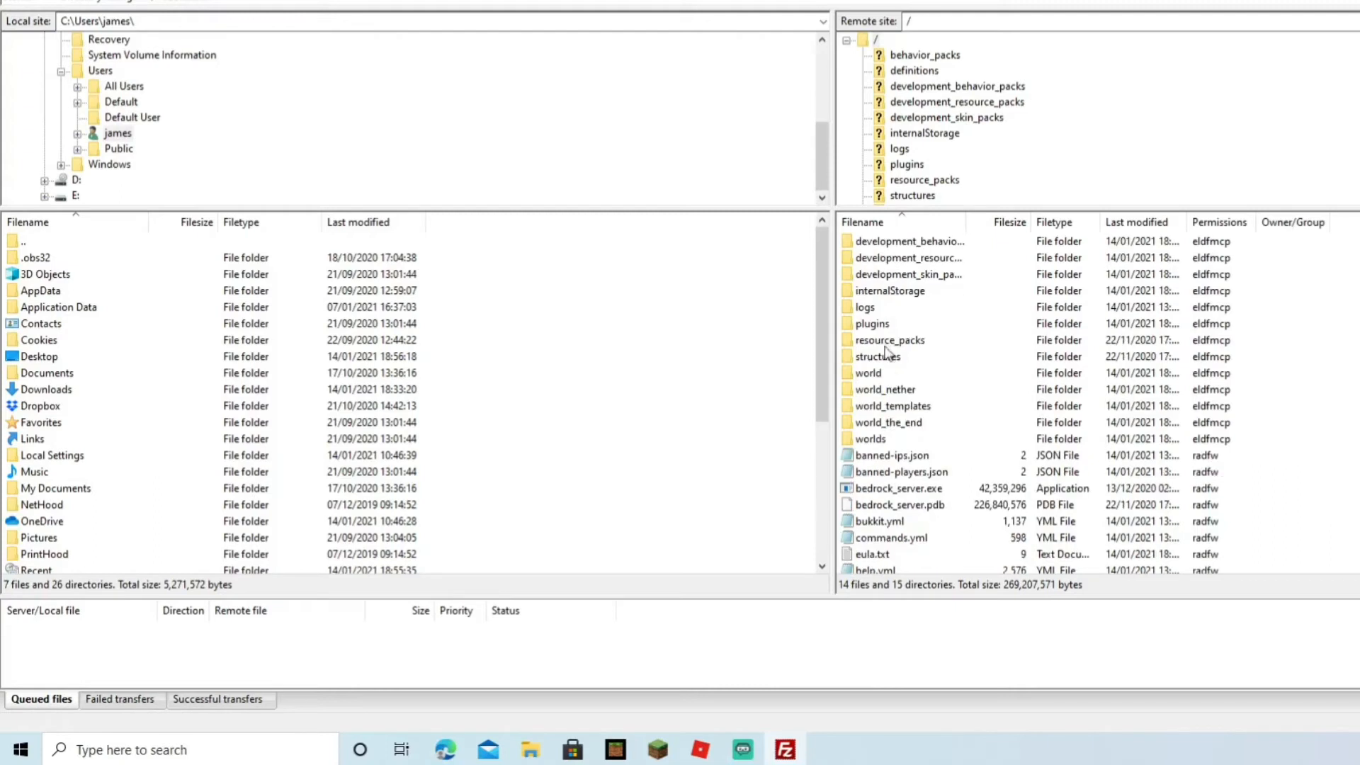
mouse_move(878, 442)
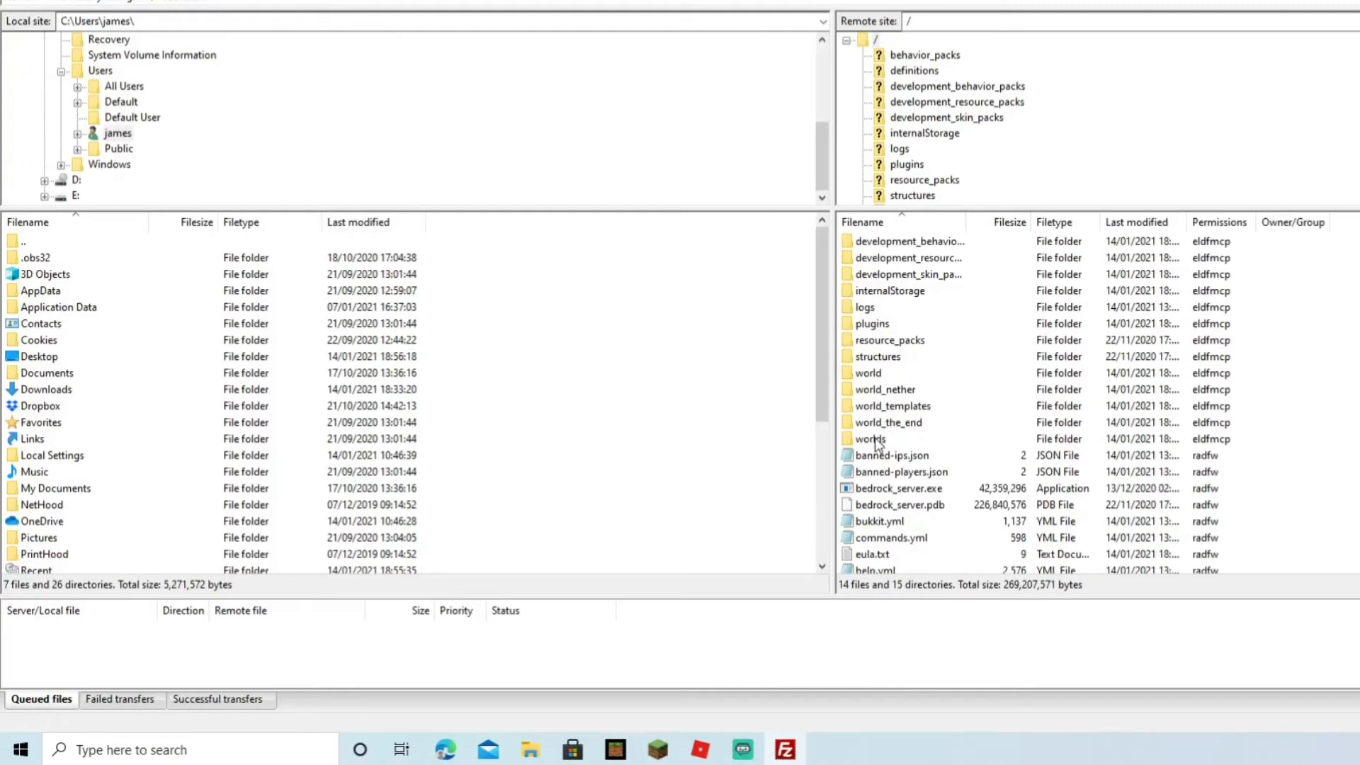
double_click(869, 438)
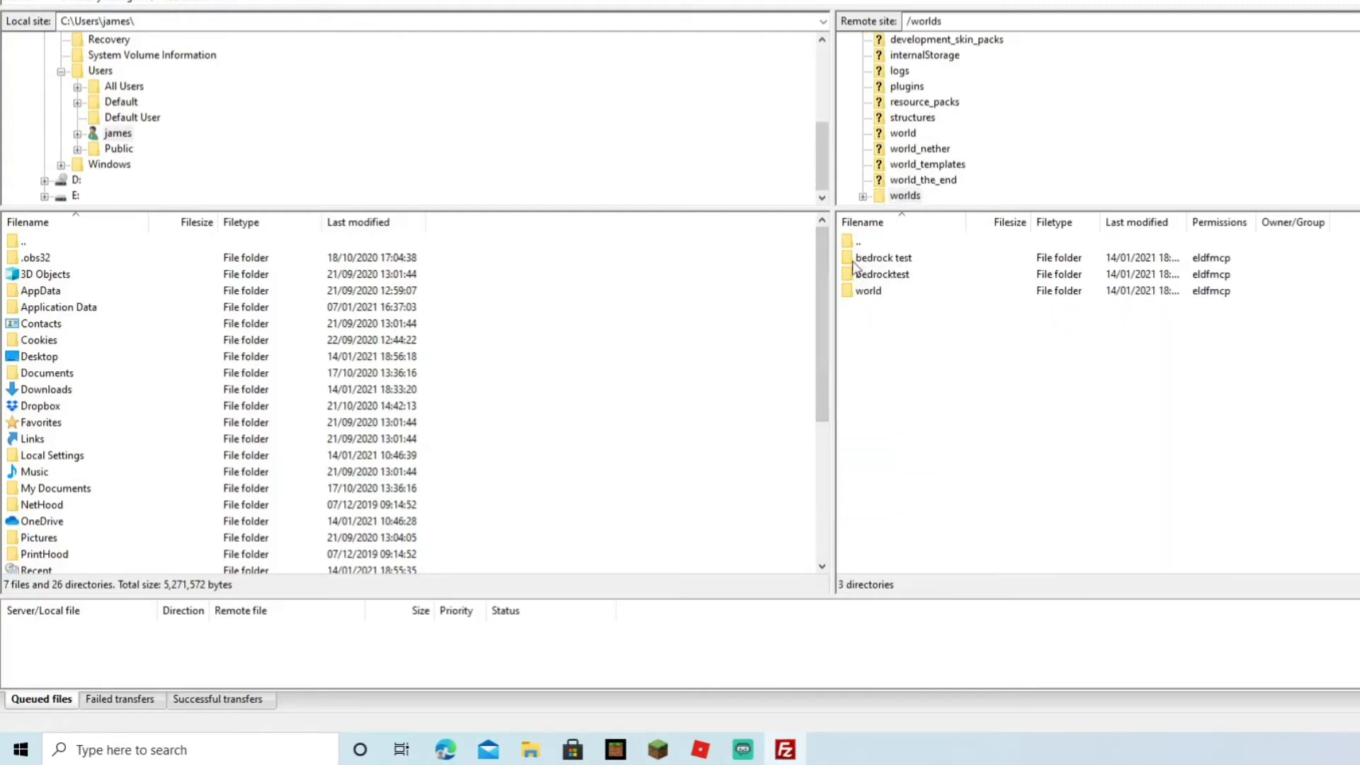
scroll(down, 3)
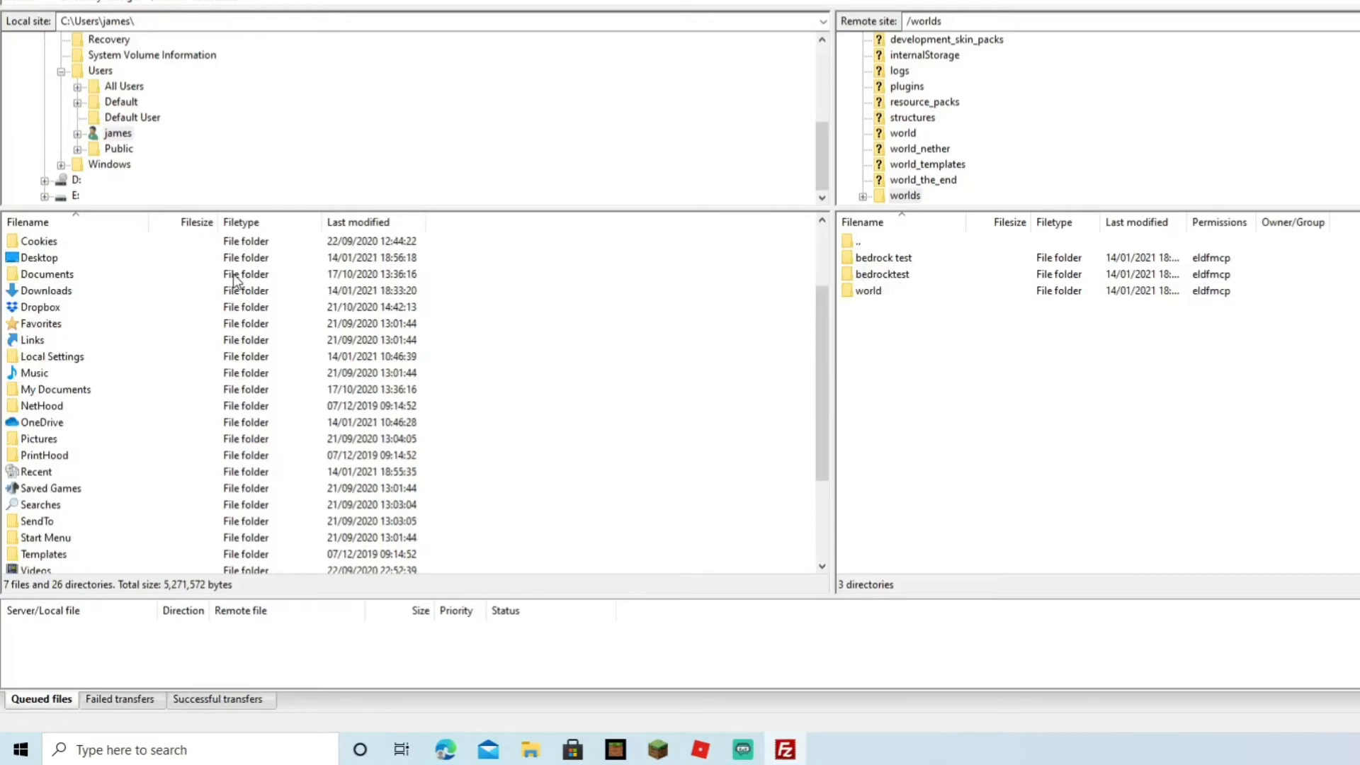
double_click(38, 258)
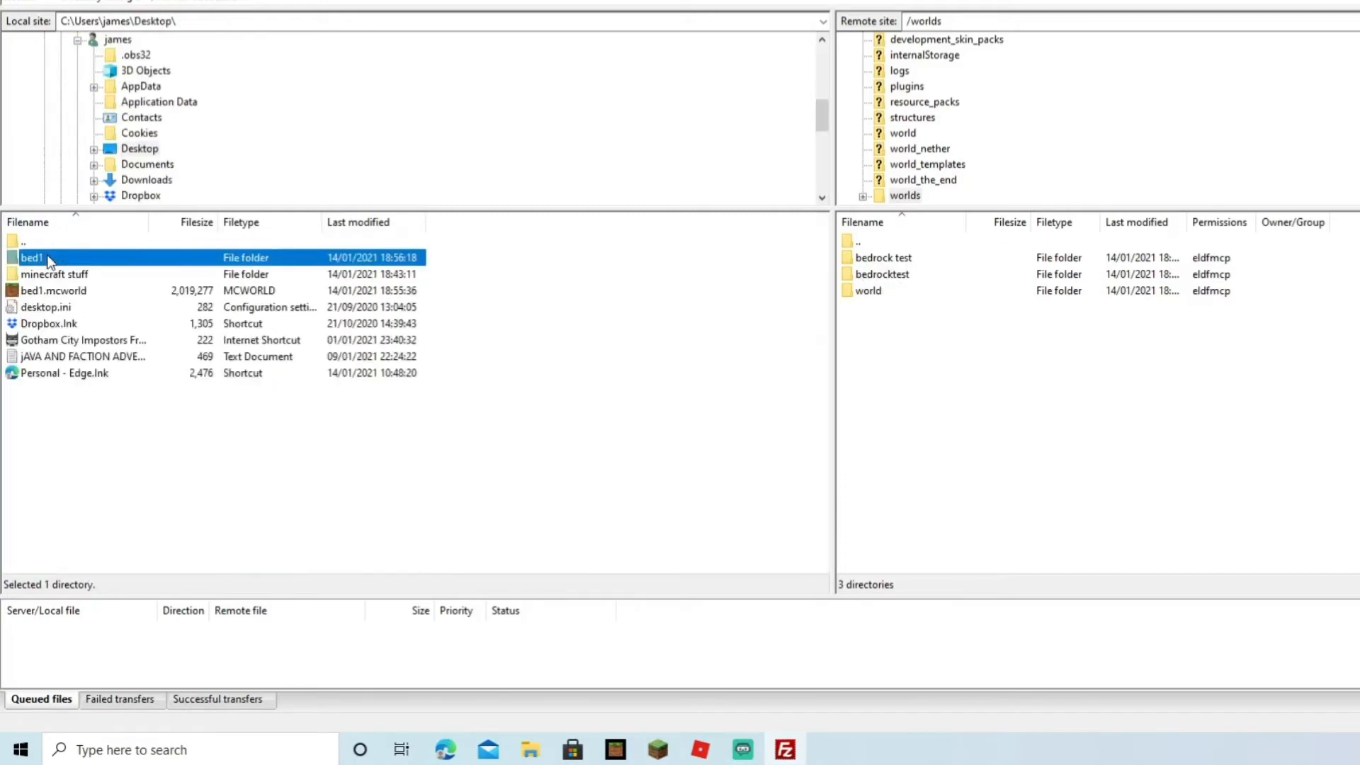
mouse_move(94, 401)
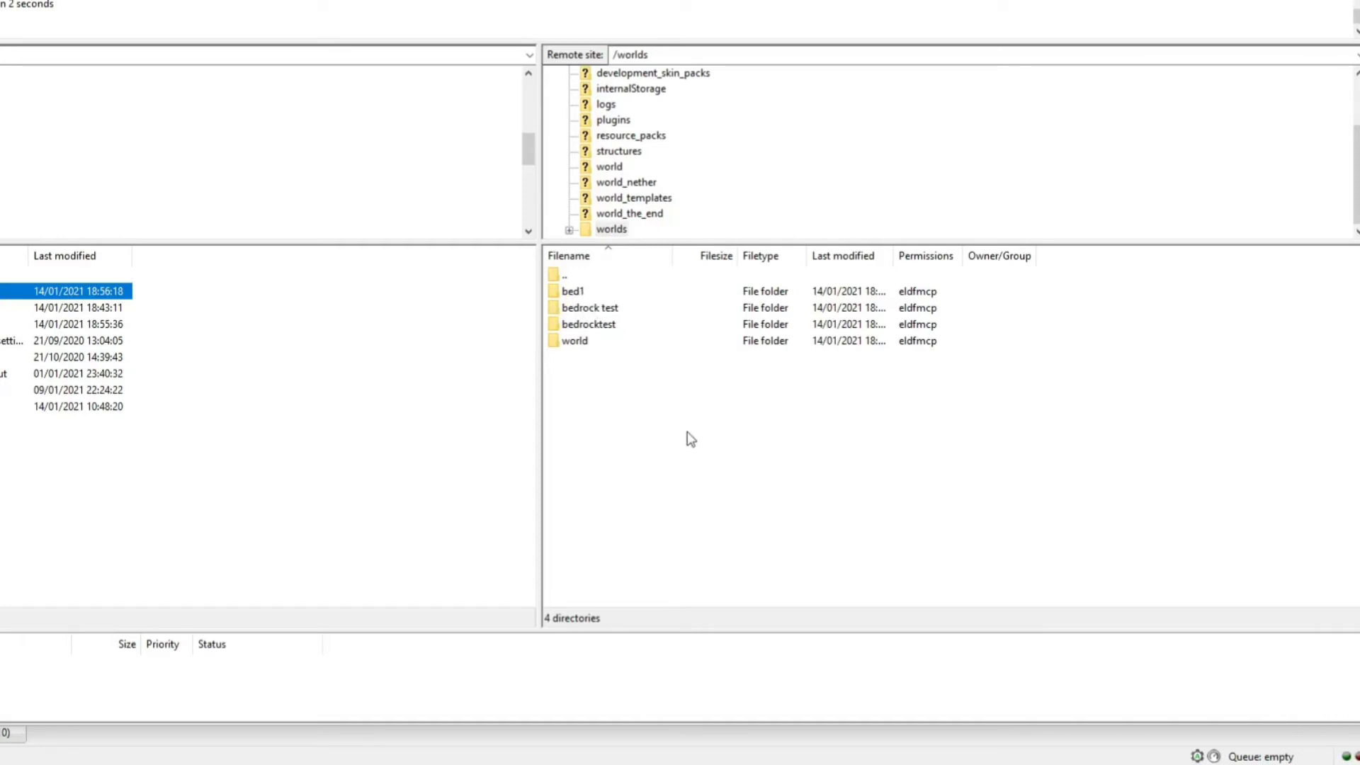
mouse_move(654, 335)
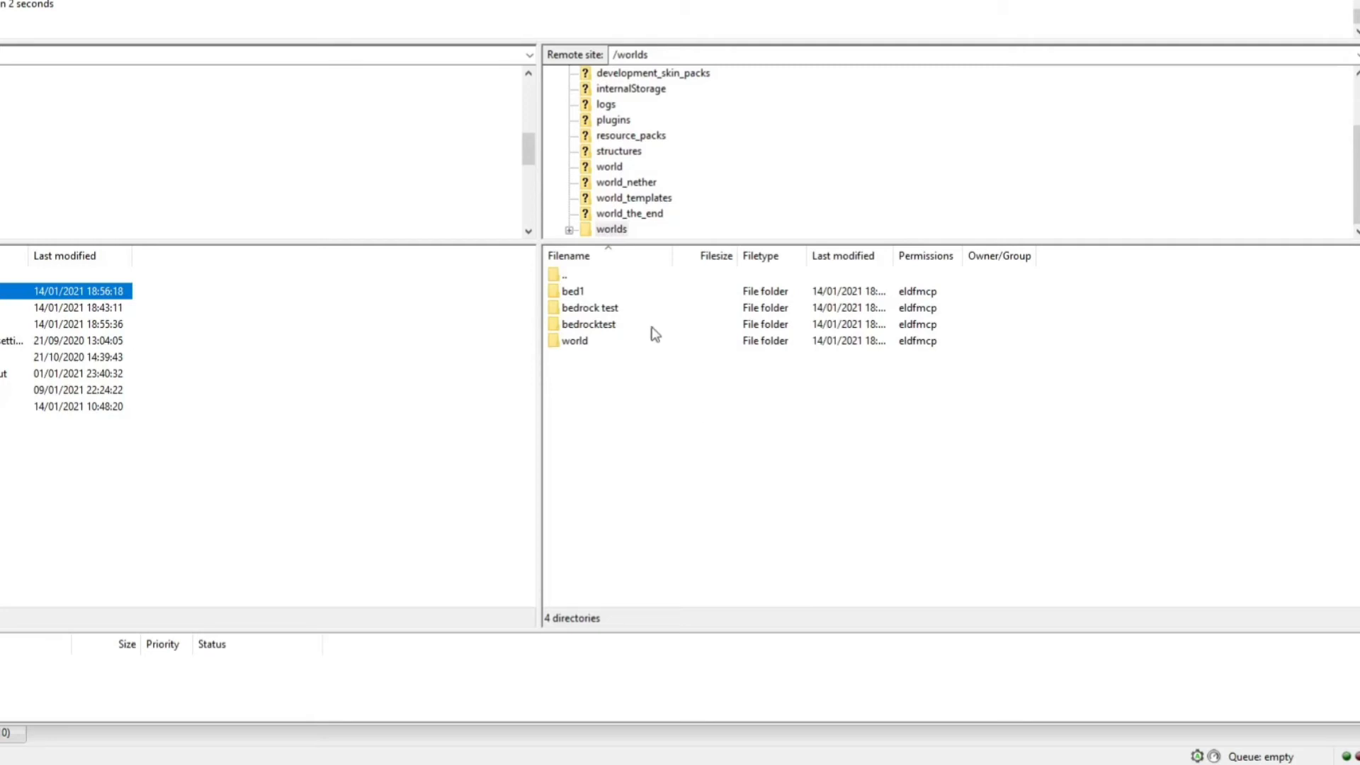
mouse_move(607, 285)
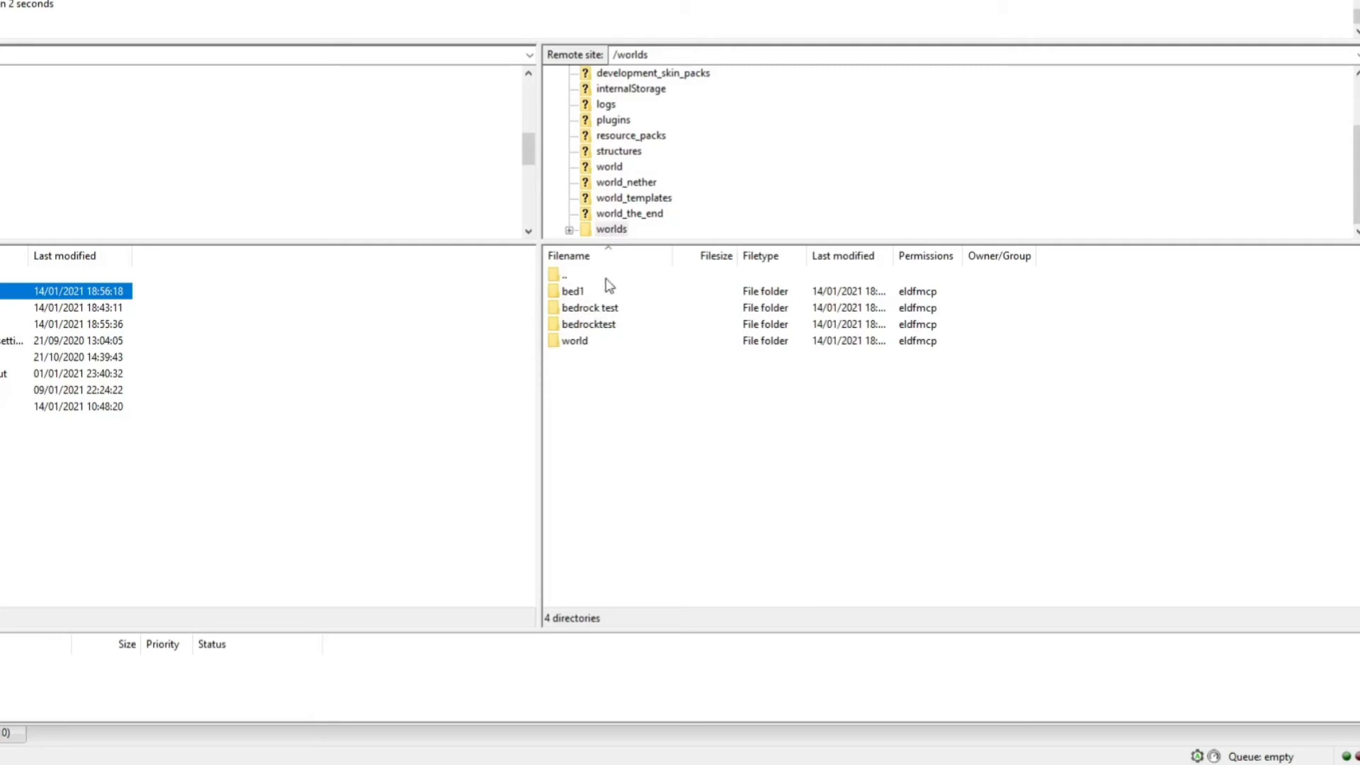
mouse_move(845, 314)
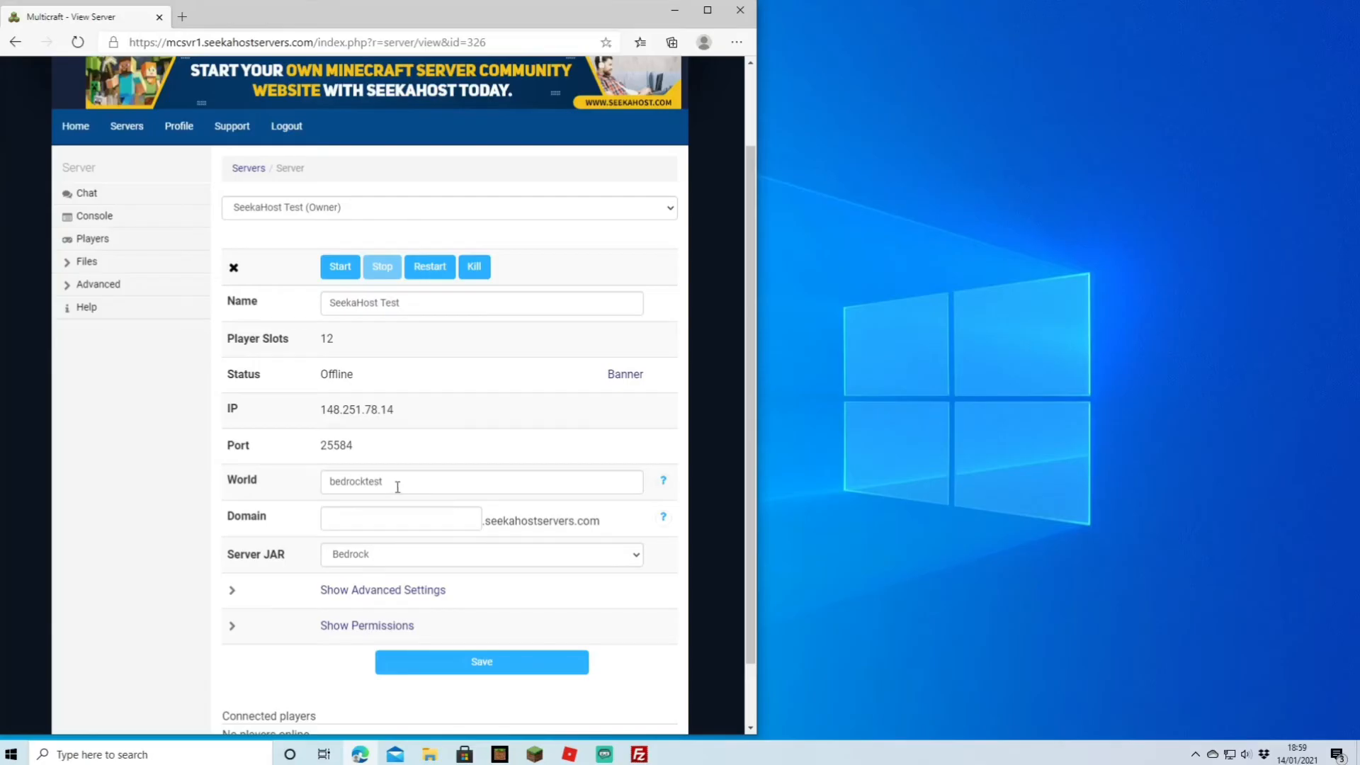
Step: Replace the World setting bedrocktest with bed1 and save it
double_click(354, 482)
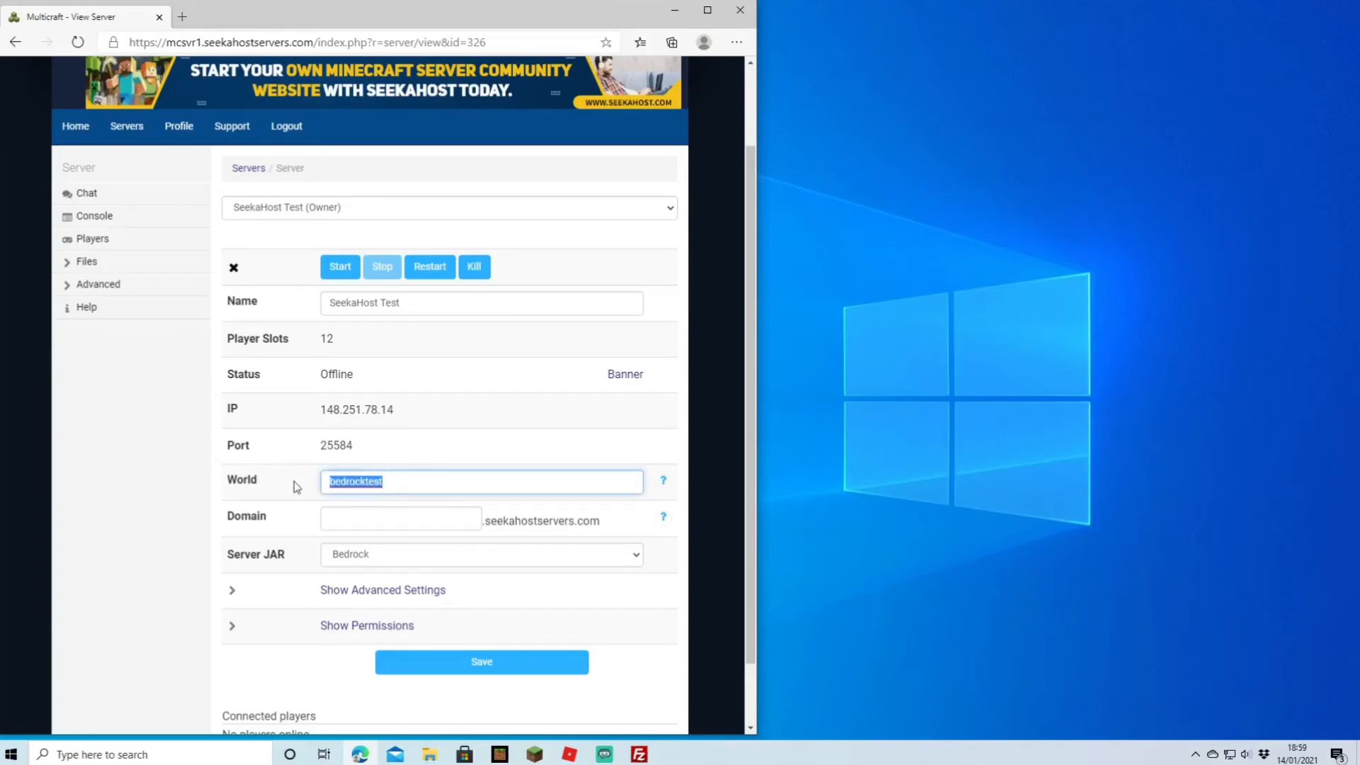
text(bed)
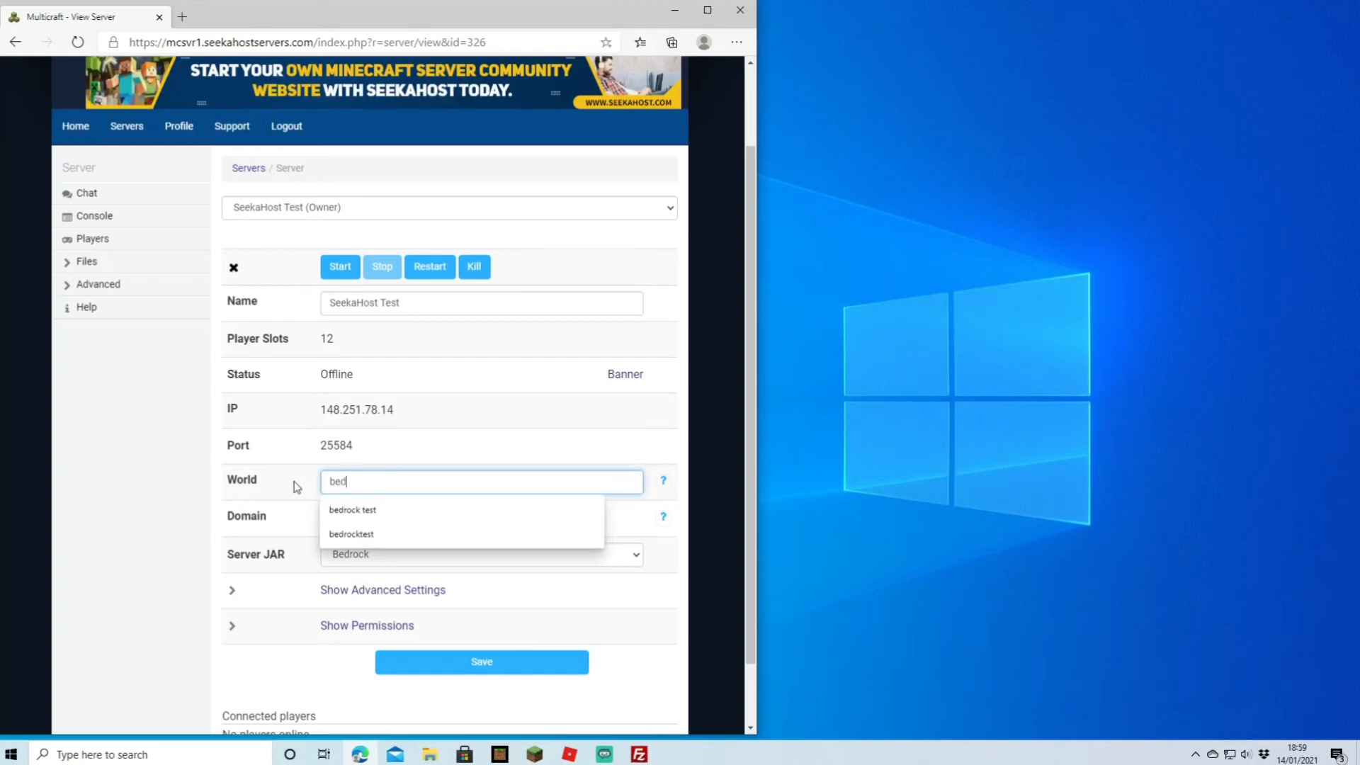
click(482, 661)
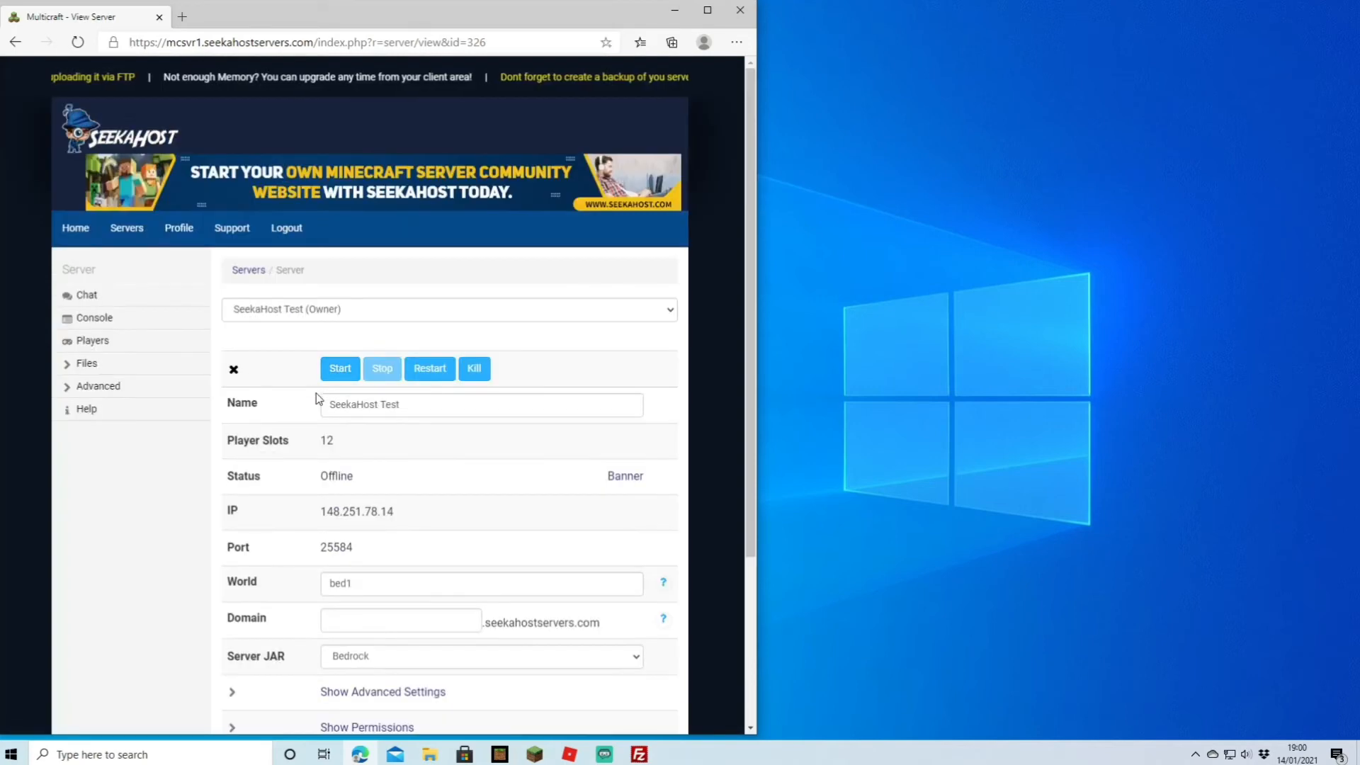
click(93, 317)
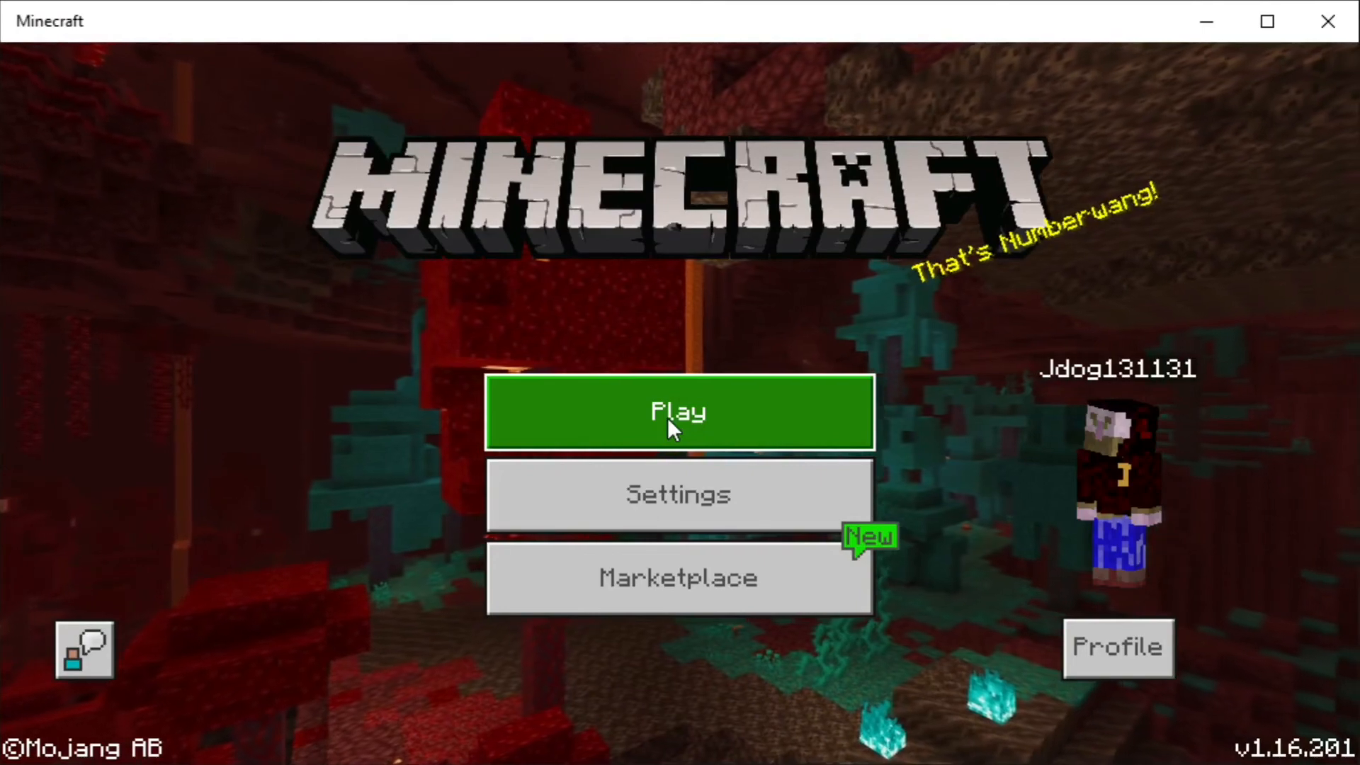
Step: Connect to the bedrock test server from Additional Servers and spawn in bed1
click(679, 410)
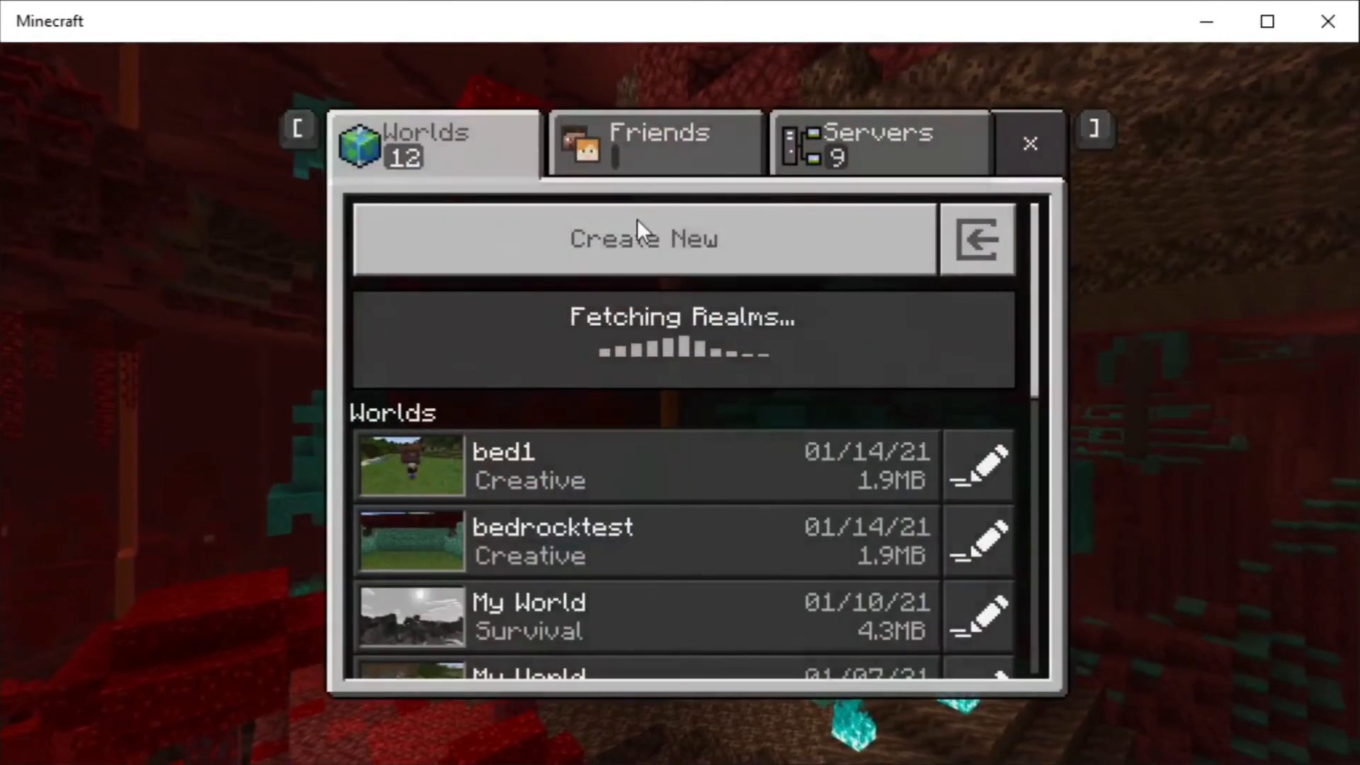
click(877, 143)
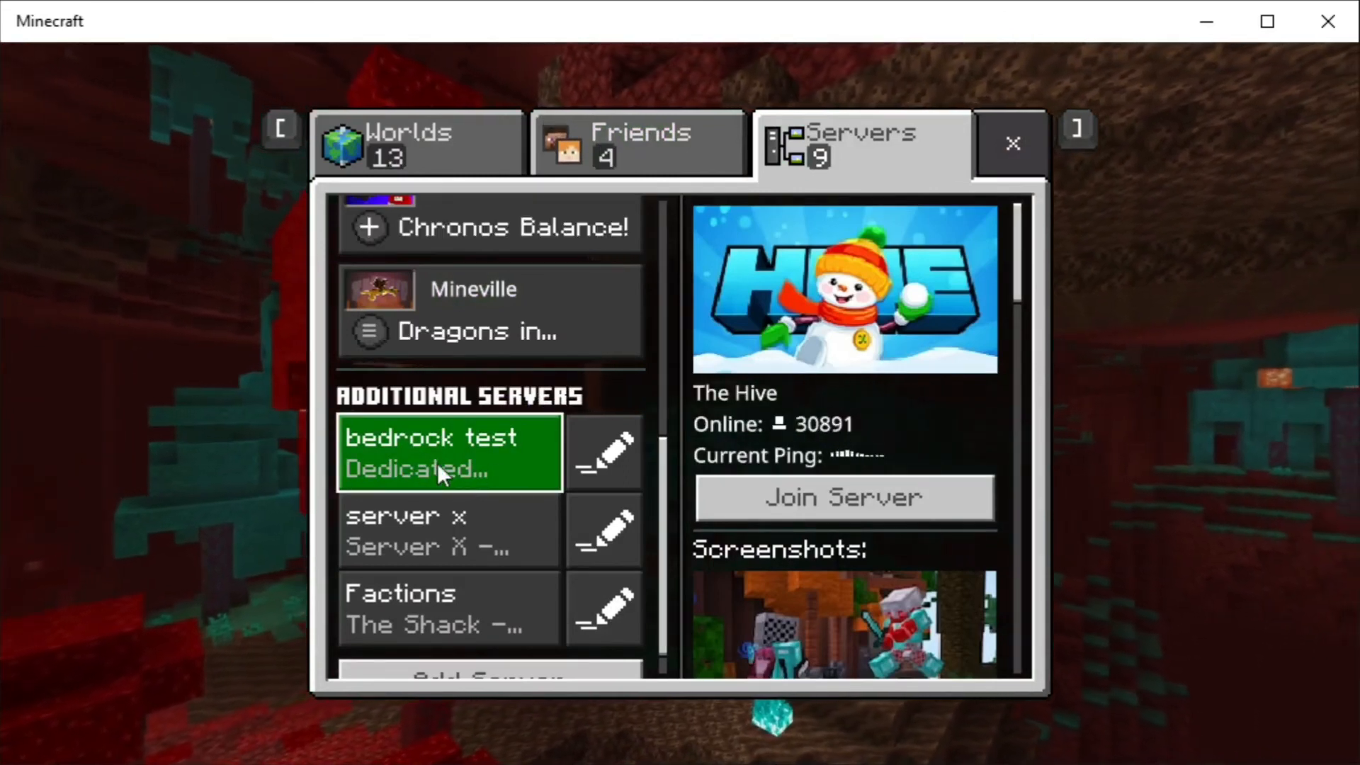
click(442, 450)
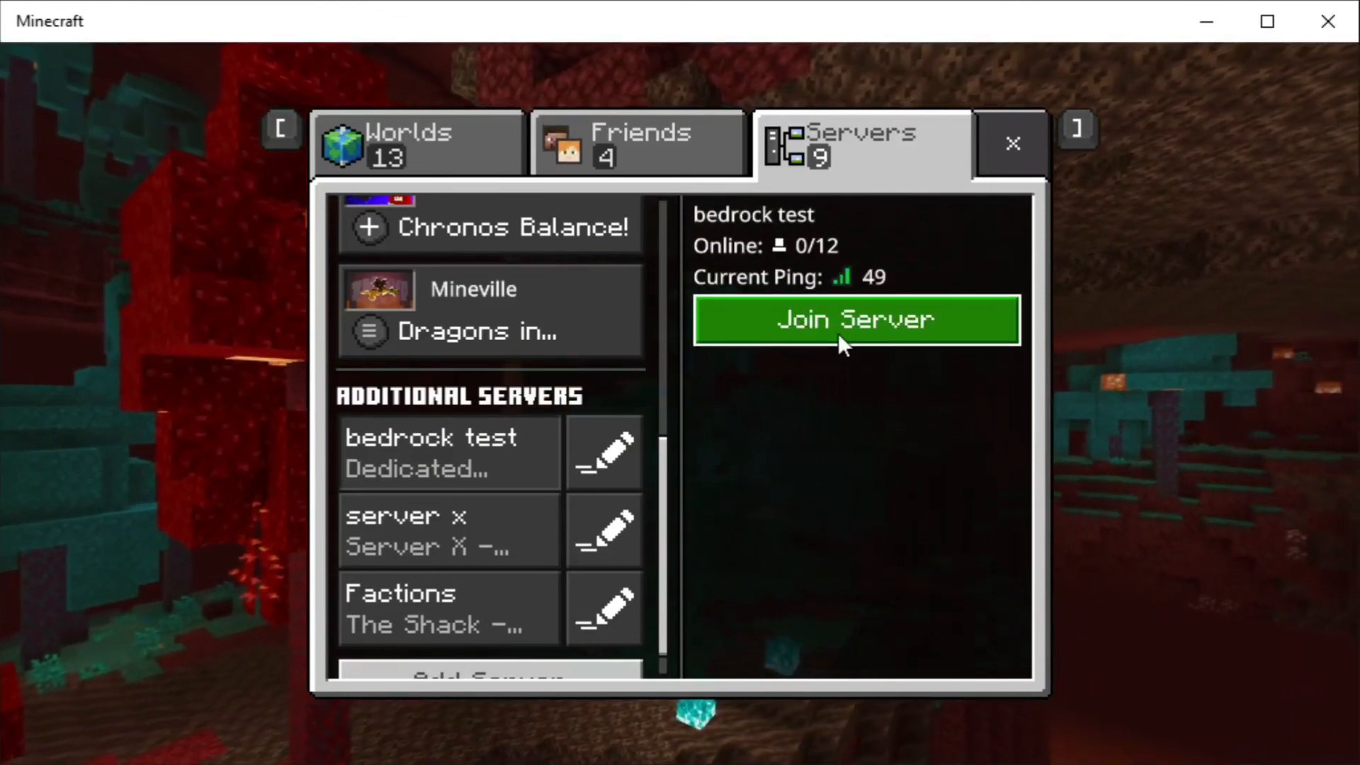
click(854, 318)
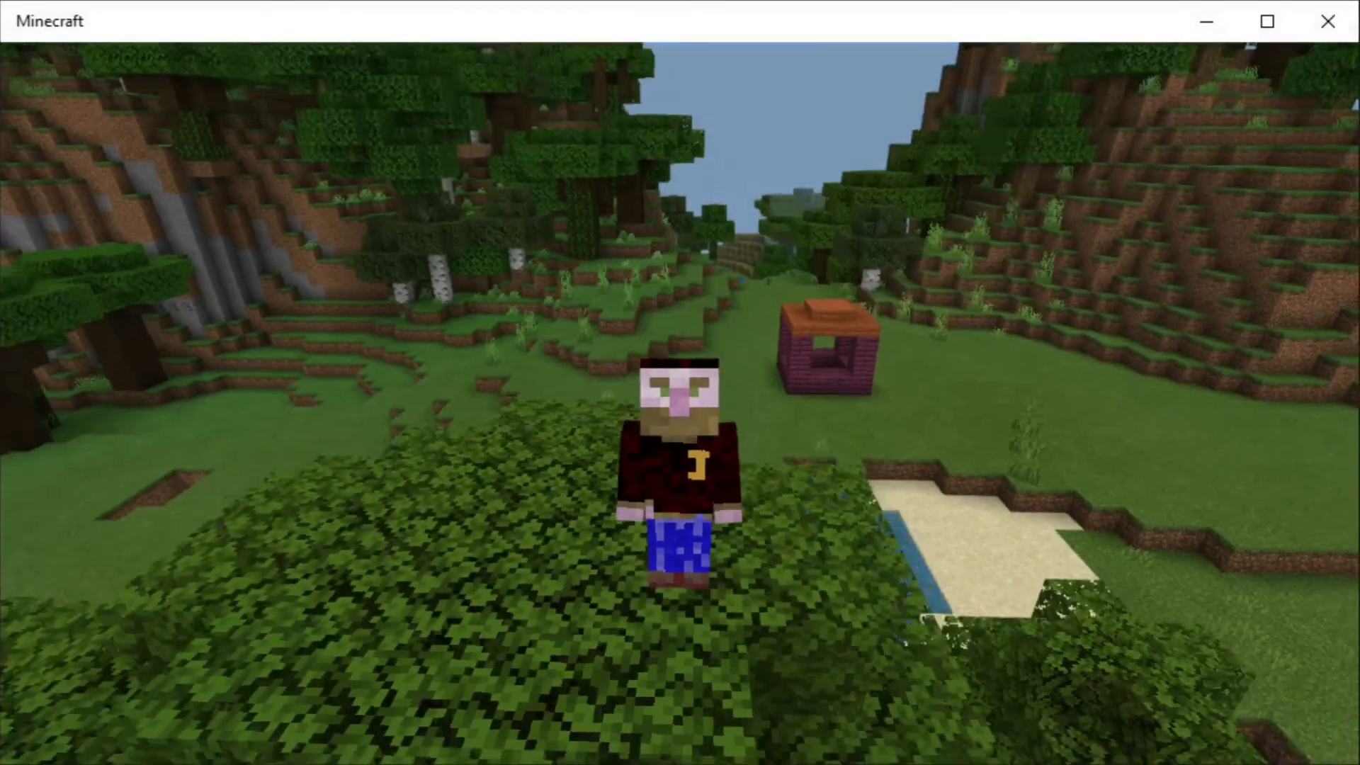